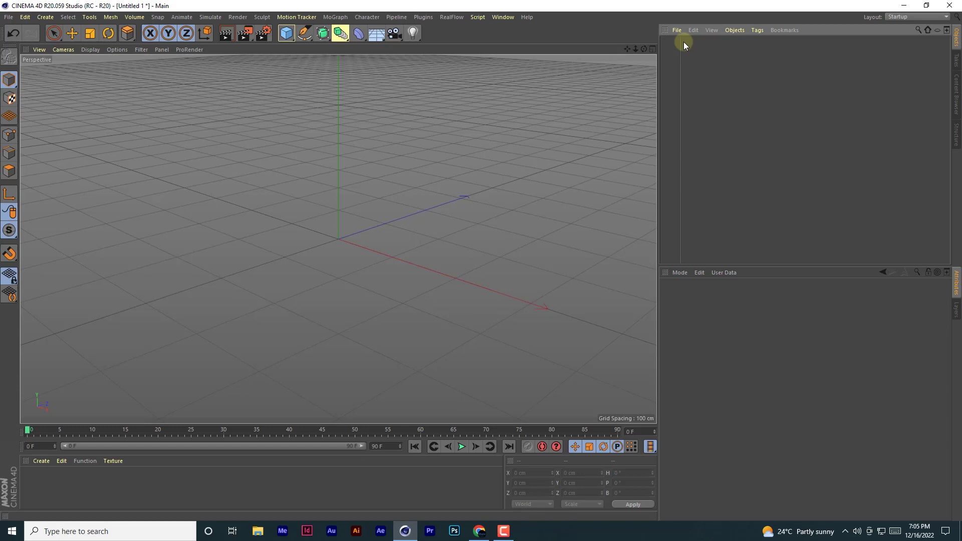
- Add a MoText object from the MoGraph menu to the scene
click(336, 17)
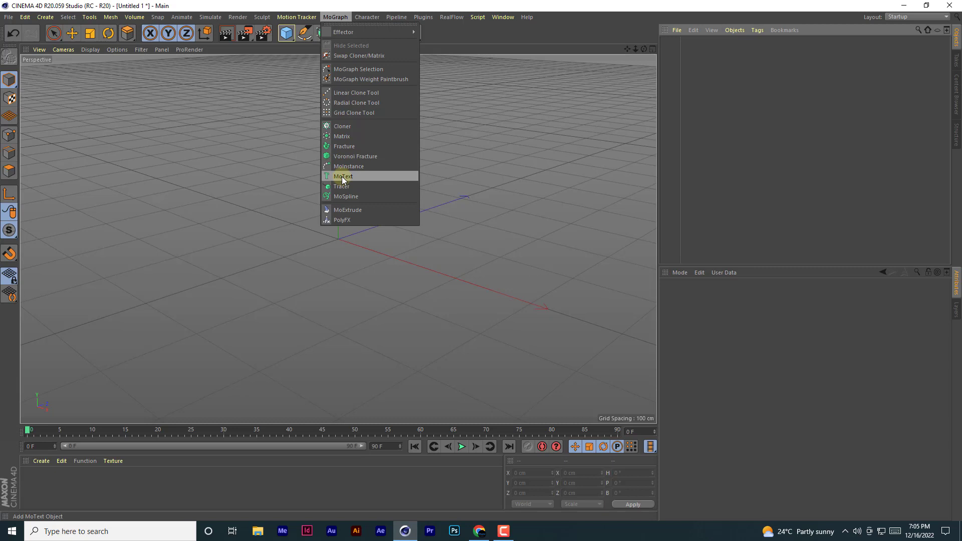
click(343, 177)
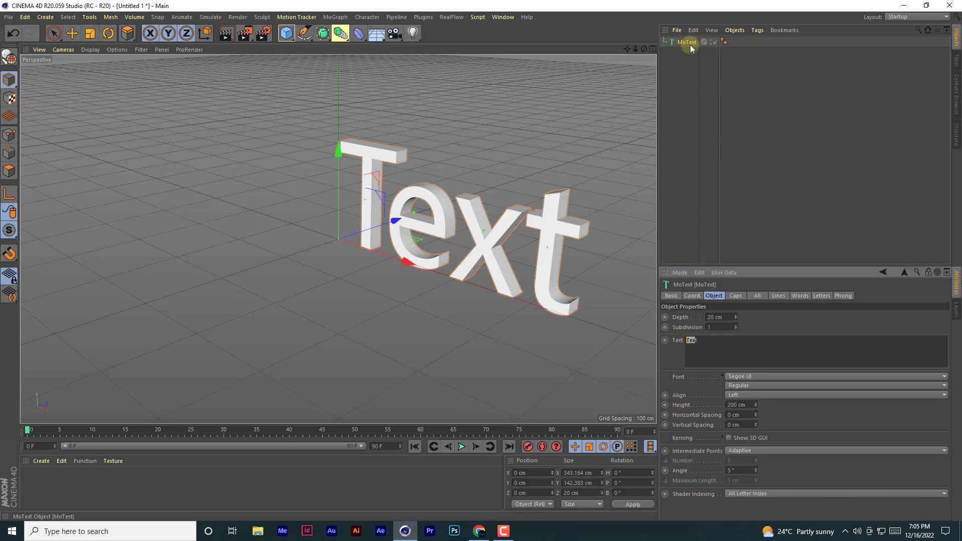
- Change the MoText object's Text field from Text to the single letter D
click(693, 341)
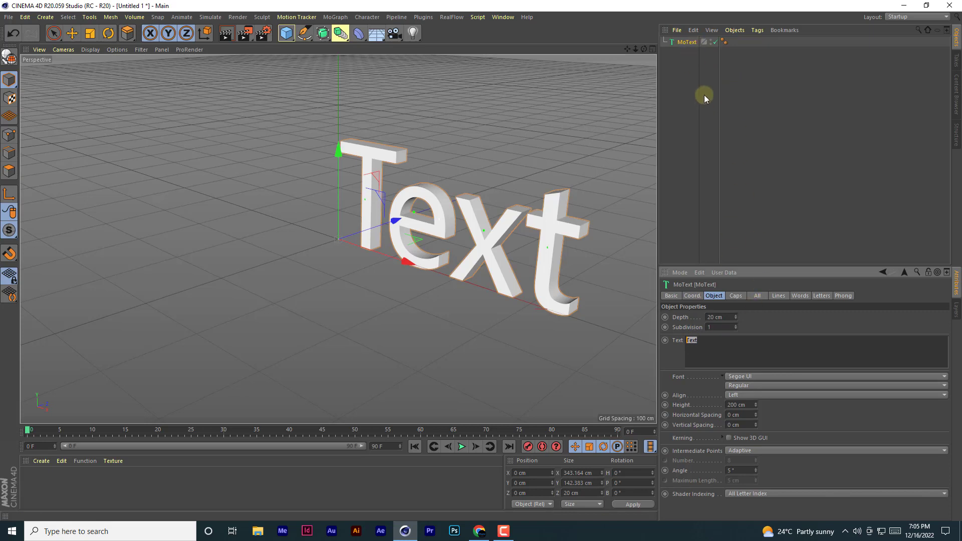
mouse_move(724, 338)
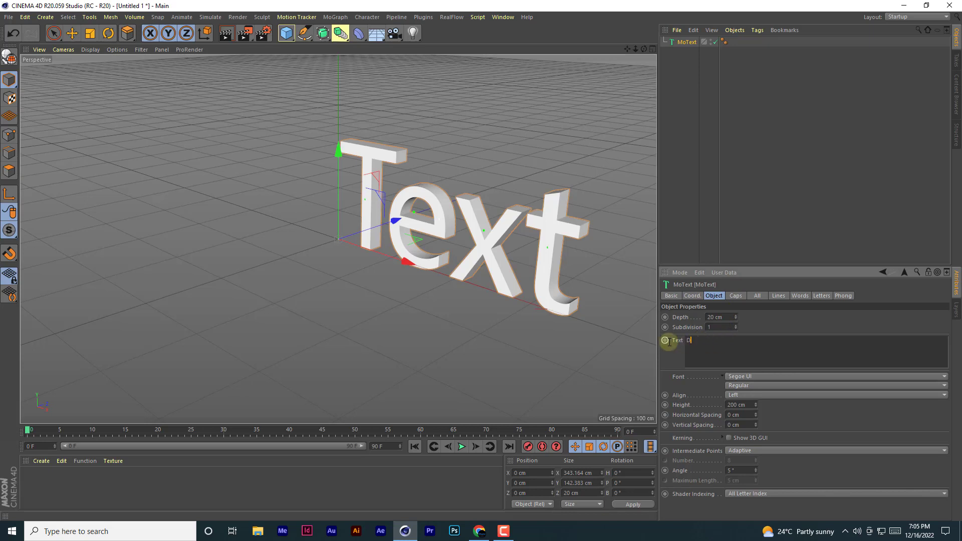
text(D)
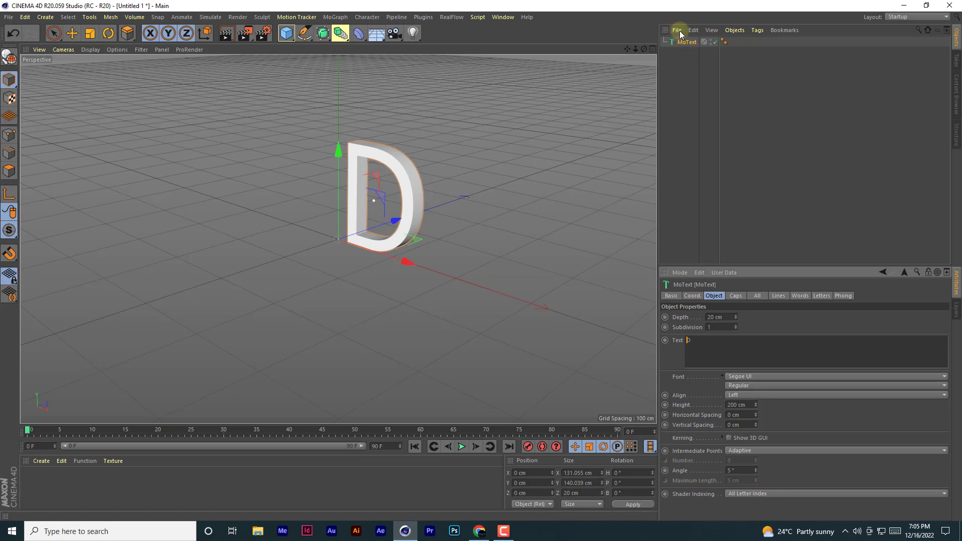
mouse_move(685, 42)
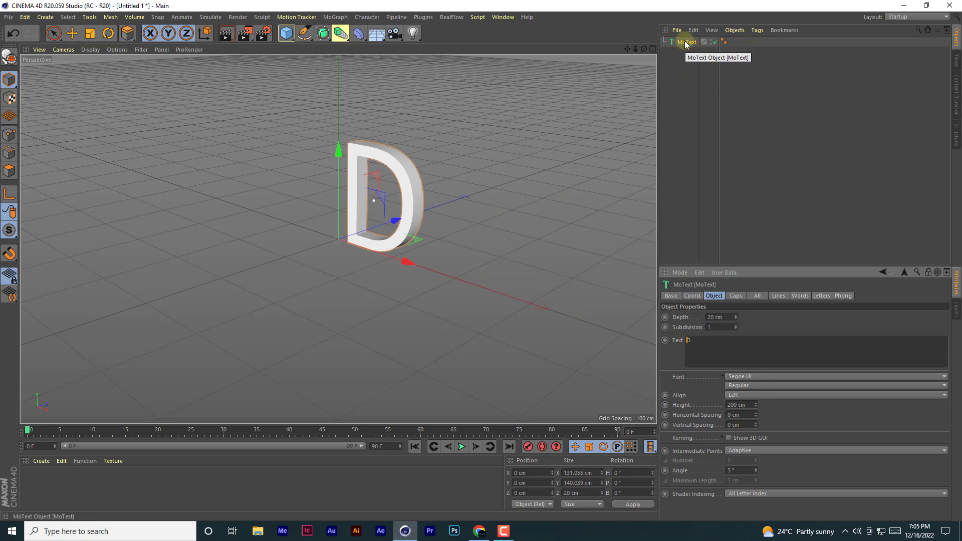
click(757, 29)
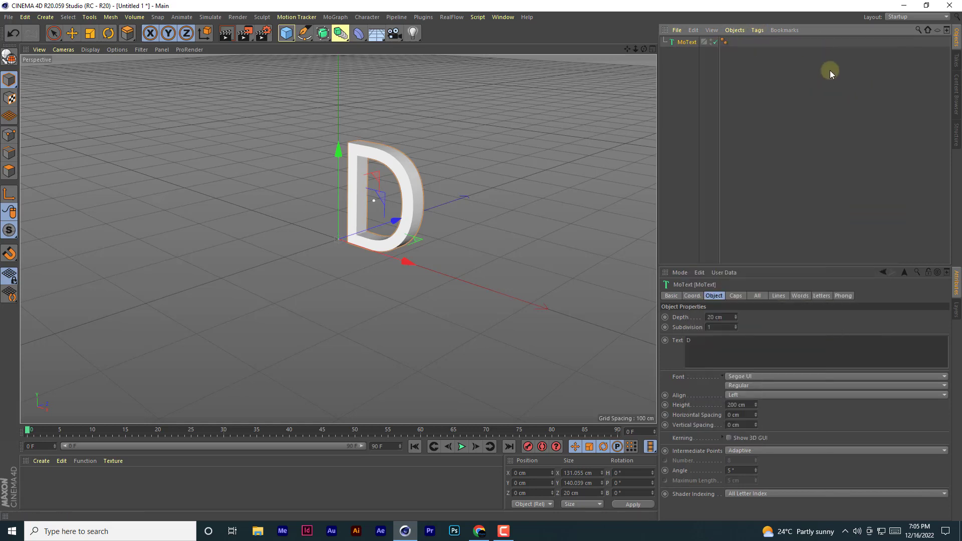
- Add an XPresso tag to MoText and place a MoText node at the graph's left
click(758, 29)
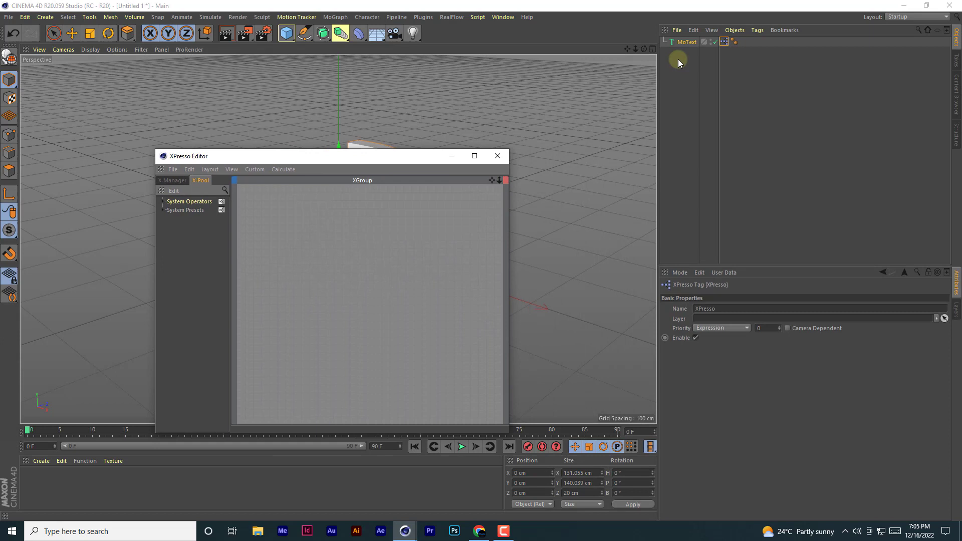
drag(686, 42, 341, 272)
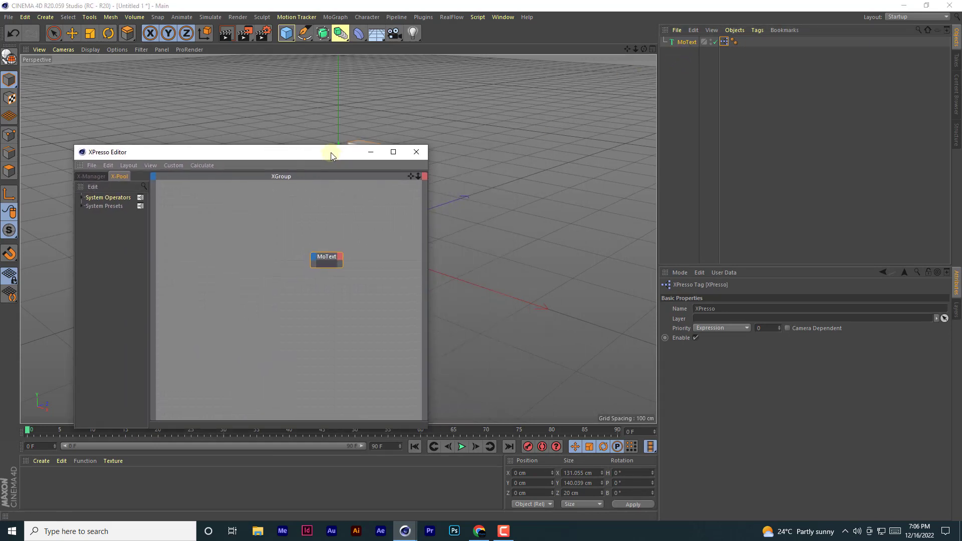
drag(327, 257, 260, 248)
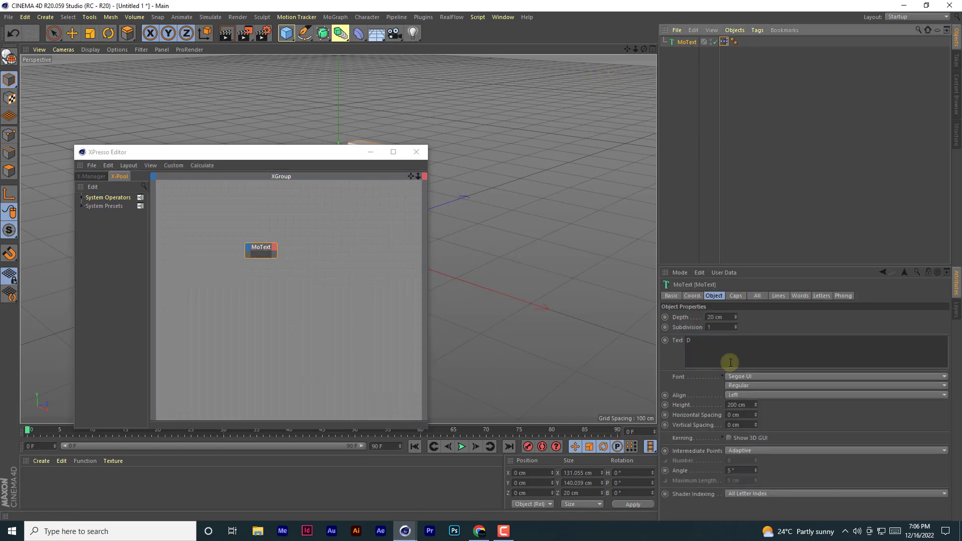
drag(261, 249, 223, 248)
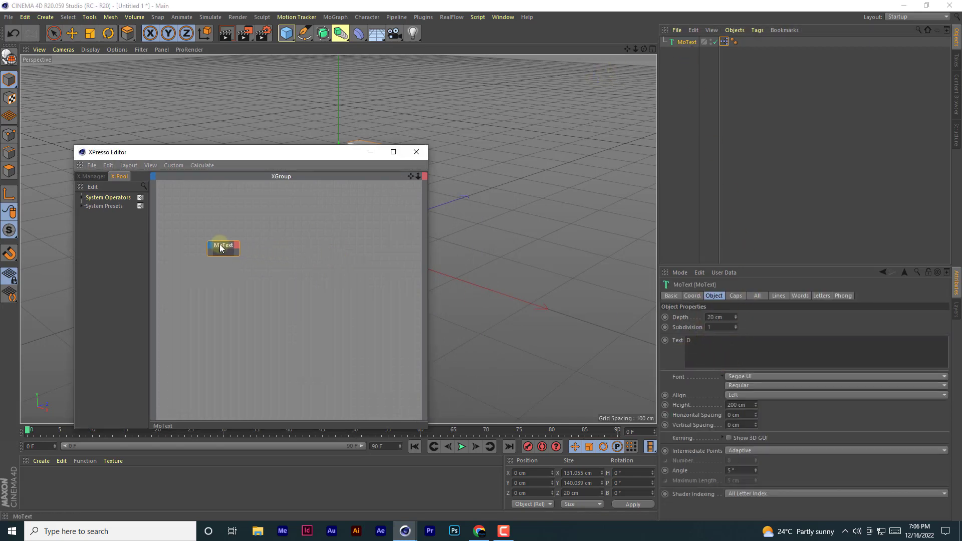
click(218, 246)
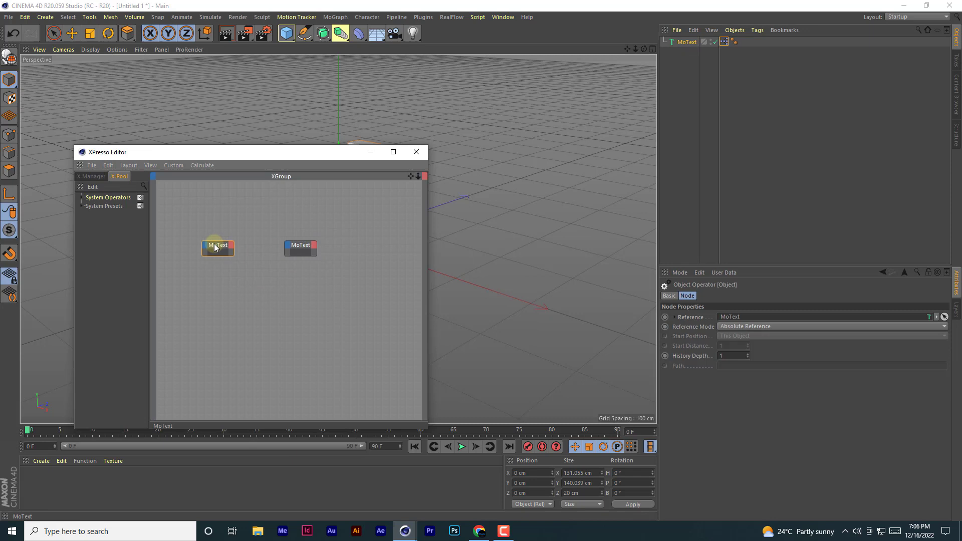
- Arrange a second MoText node beside the first in the XPresso graph
click(300, 246)
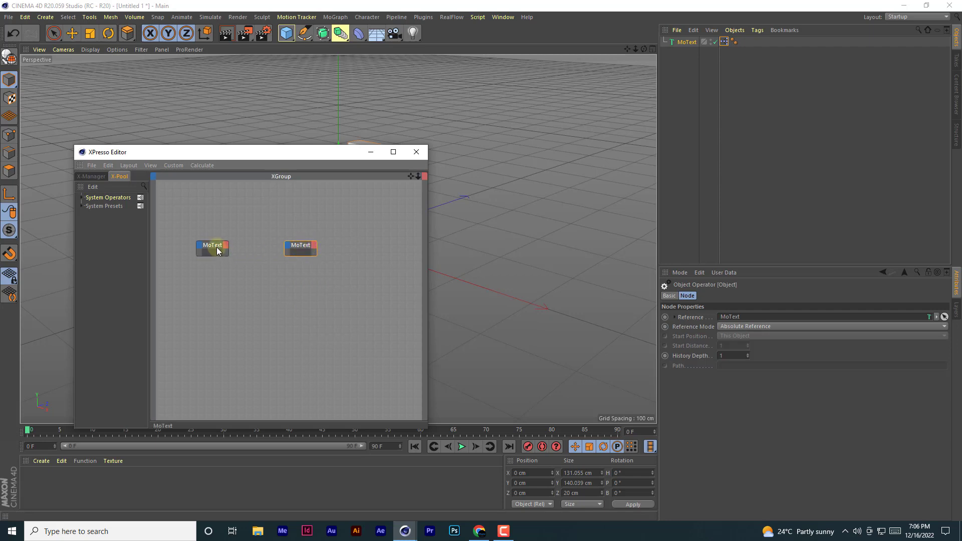
click(212, 248)
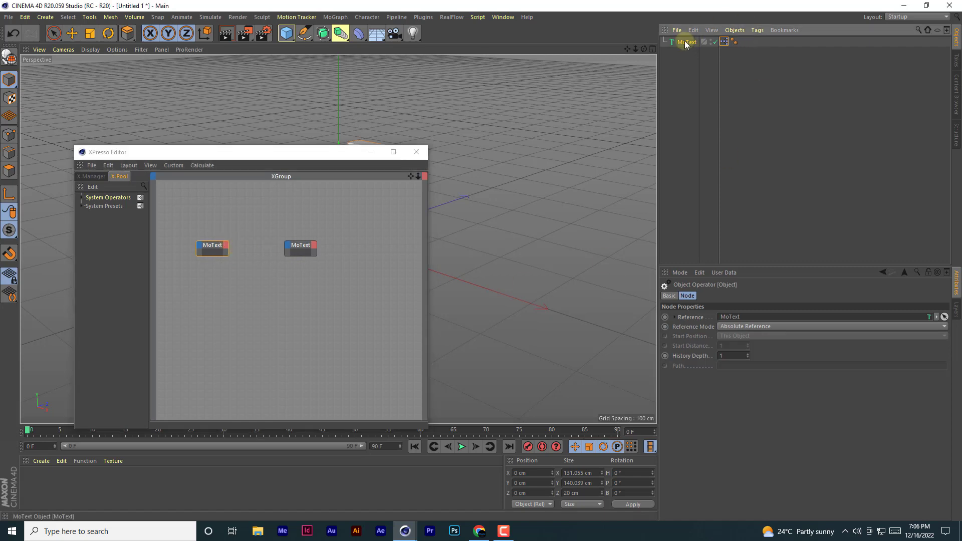
click(686, 42)
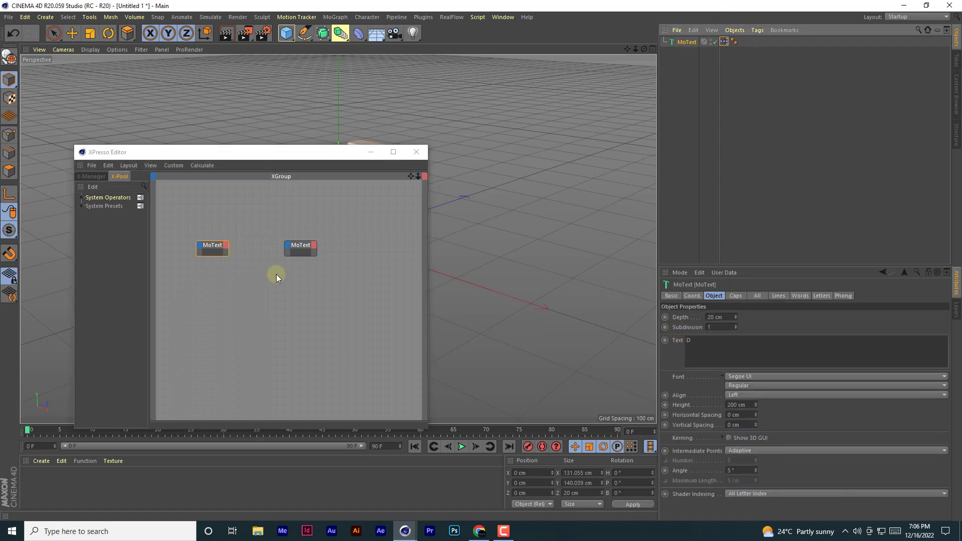
click(224, 246)
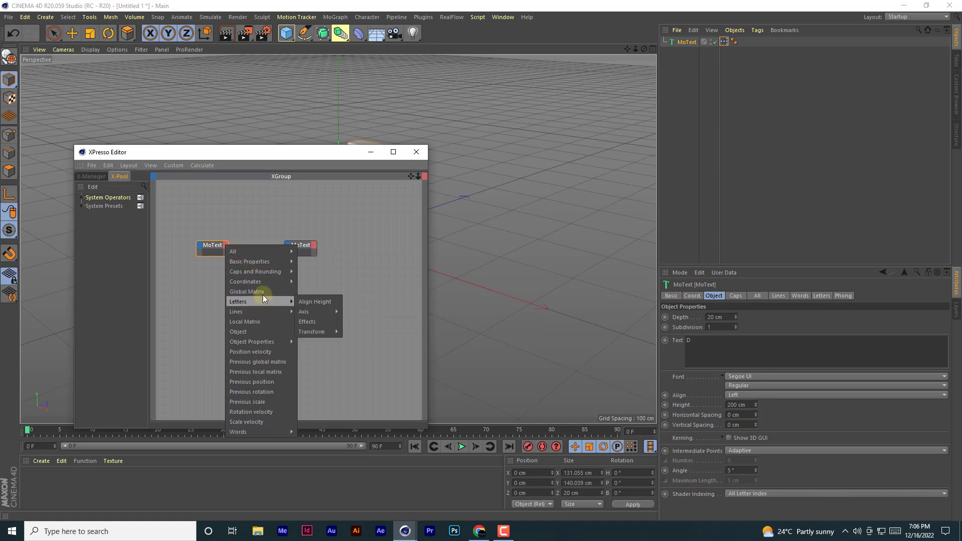
mouse_move(250, 262)
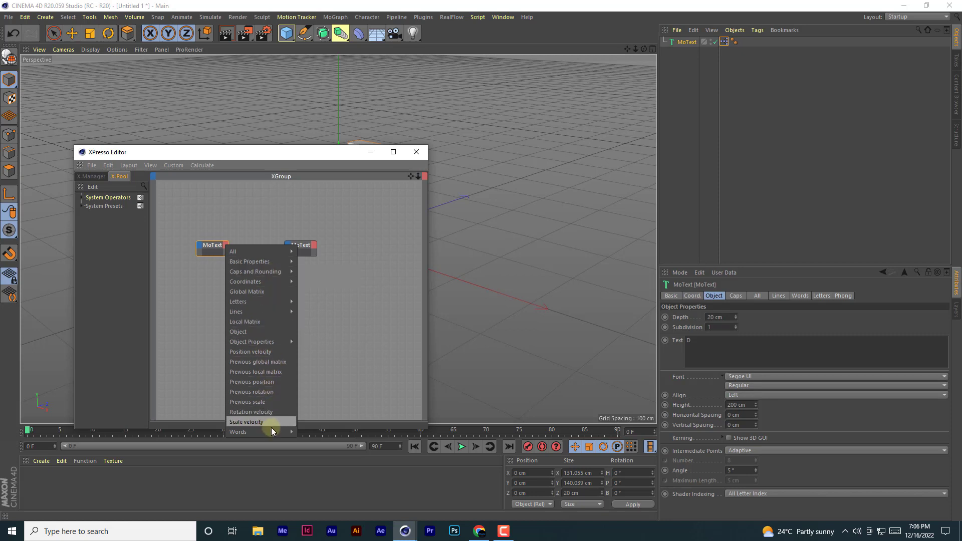
mouse_move(252, 341)
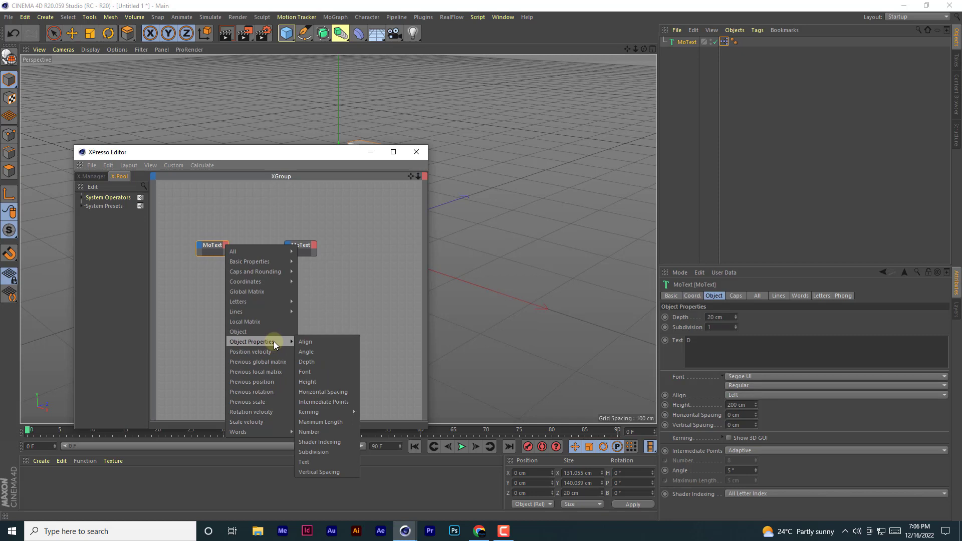
mouse_move(305, 462)
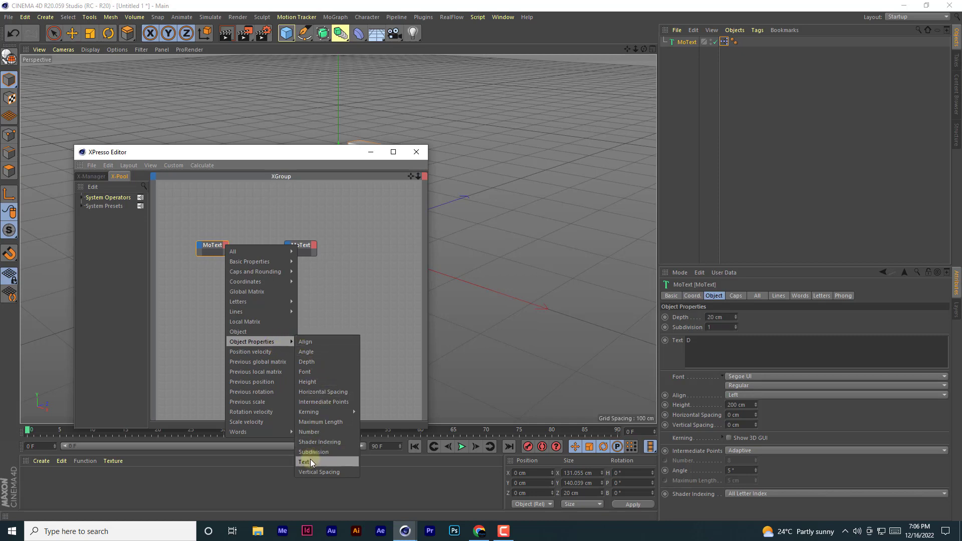
- Give the left MoText node a Text output port from Object Properties
click(305, 461)
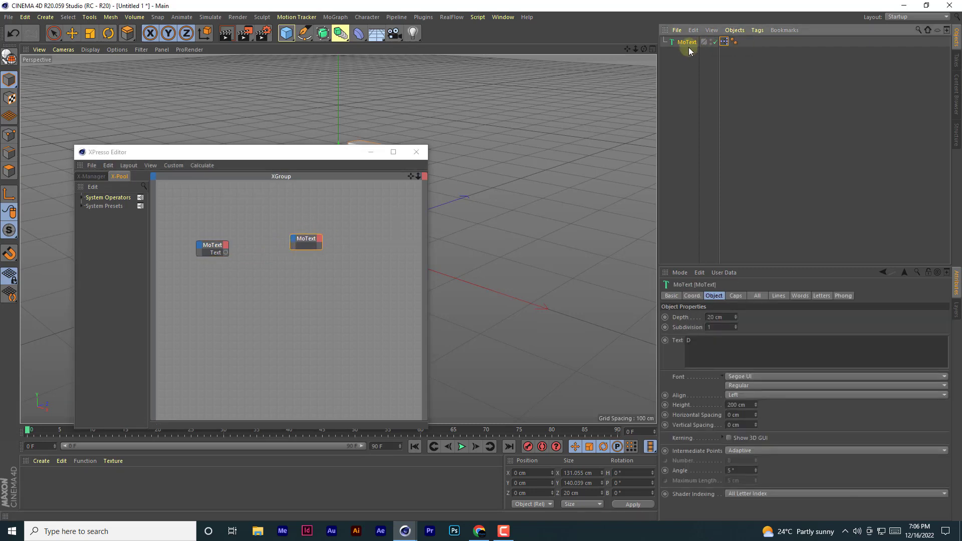
mouse_move(686, 42)
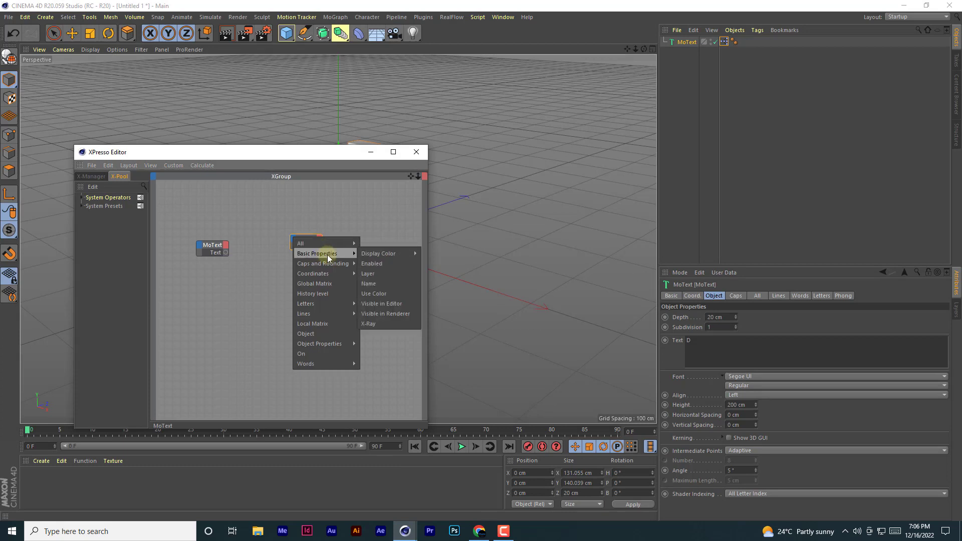
mouse_move(339, 254)
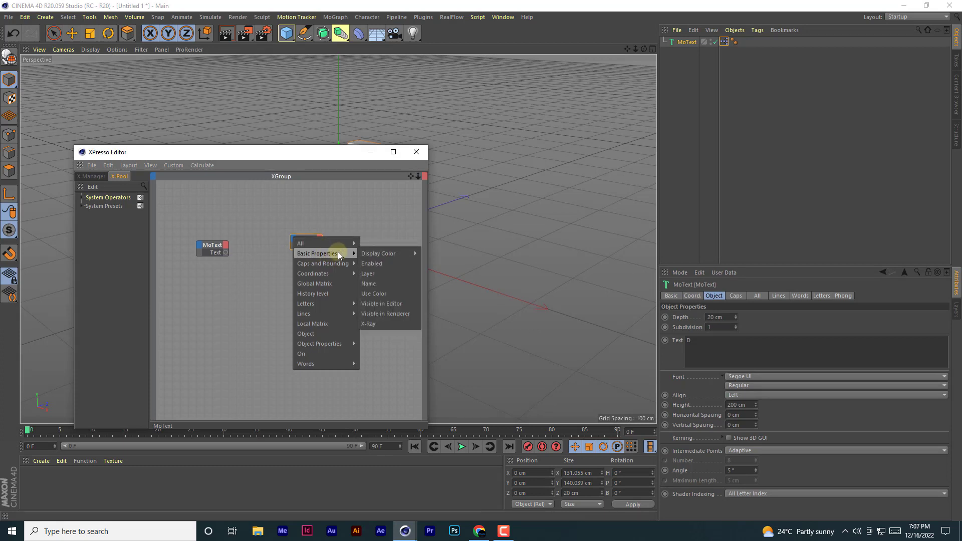
mouse_move(322, 264)
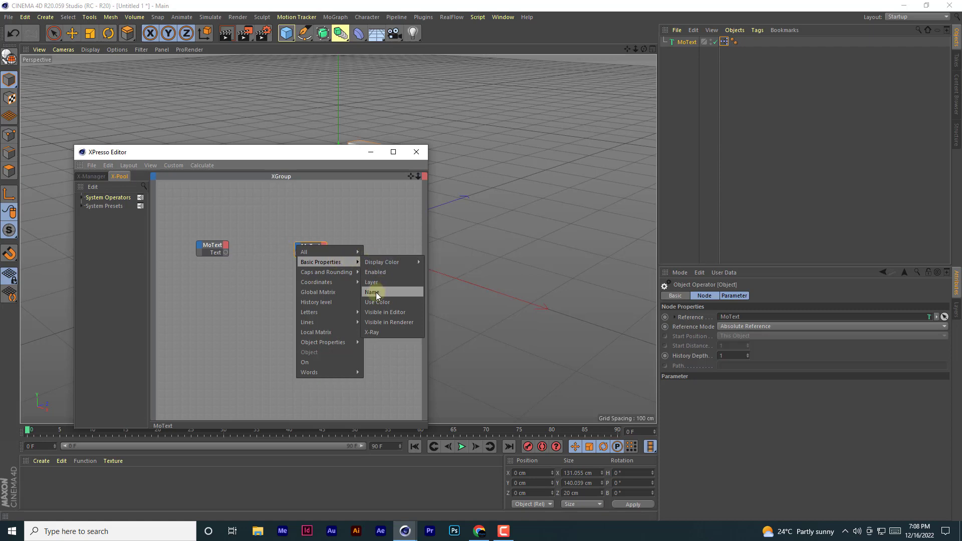
- Wire the Text output into the second node's Name input and delete its unused Object port
click(372, 292)
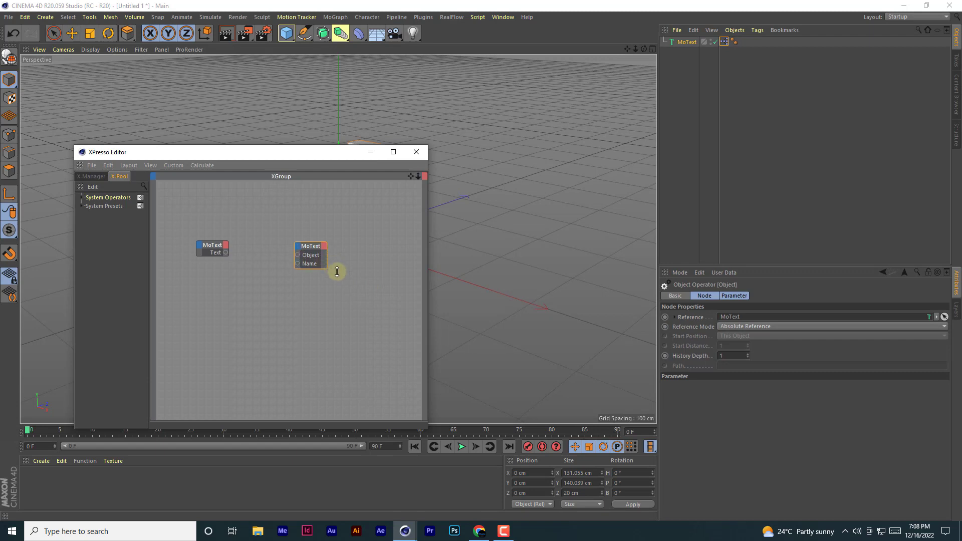
drag(226, 252, 297, 280)
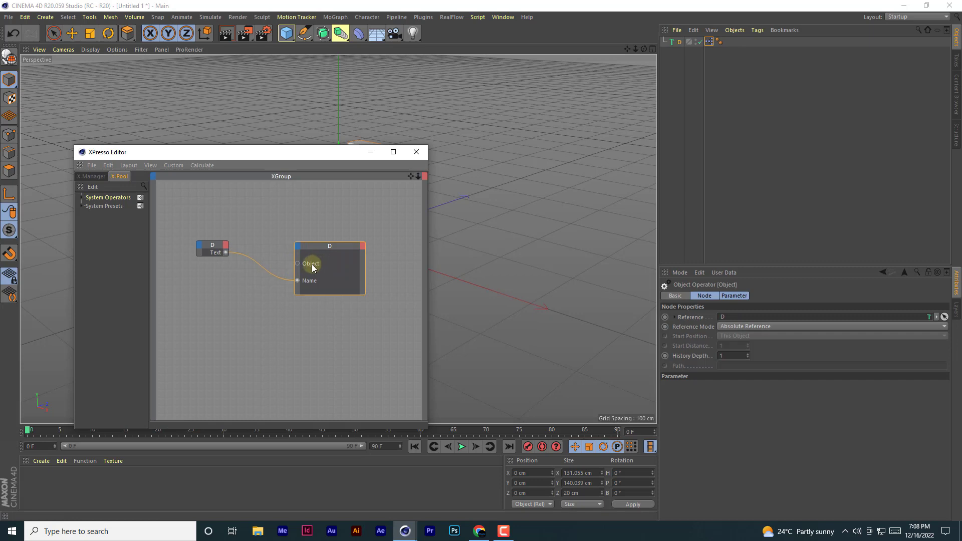
right_click(311, 263)
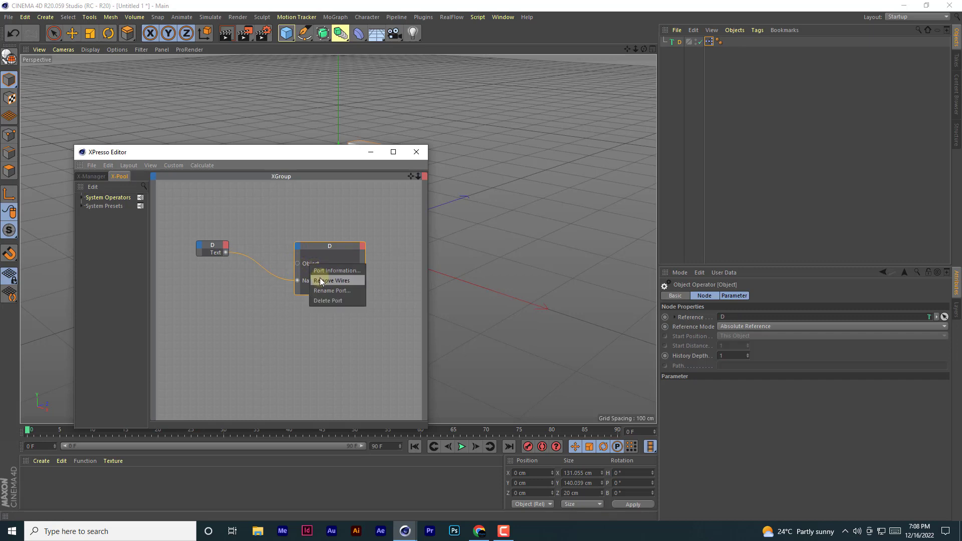
mouse_move(328, 301)
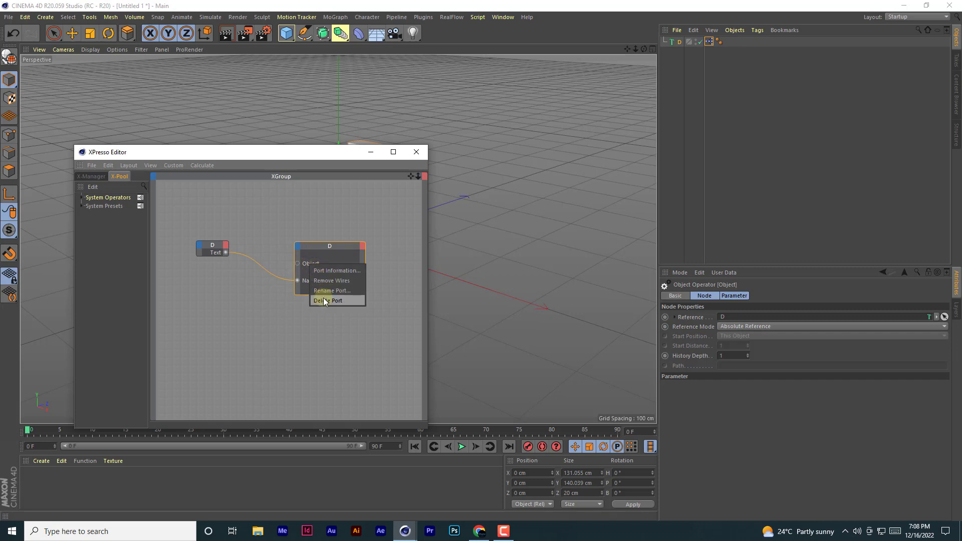
click(326, 299)
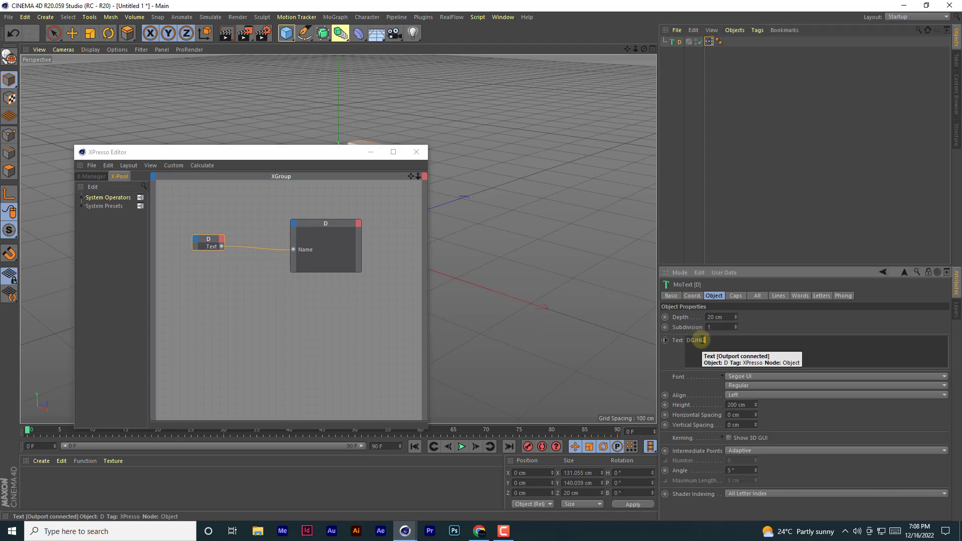
- Test the link by typing DGJHG then FGHFG so the object renames itself
text(DGJHG)
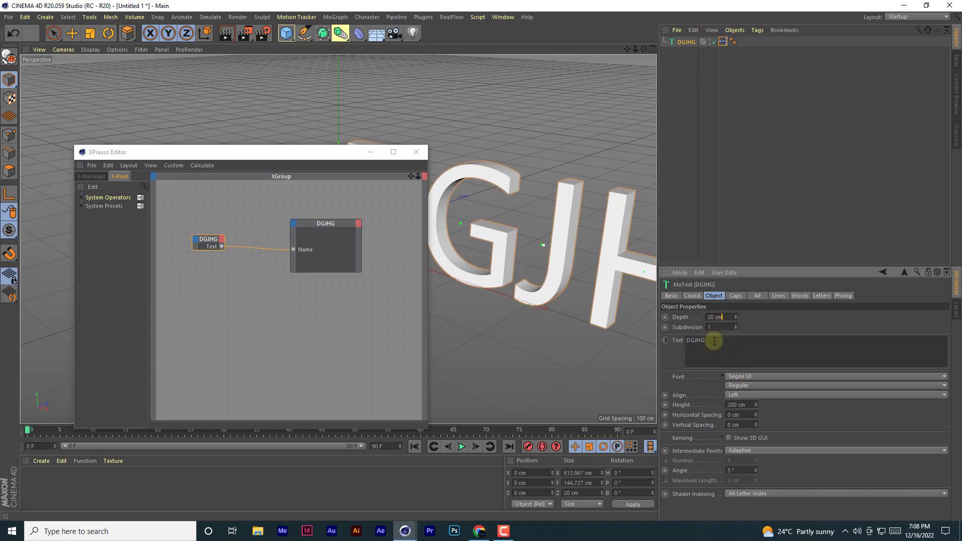
text(FGHFGF)
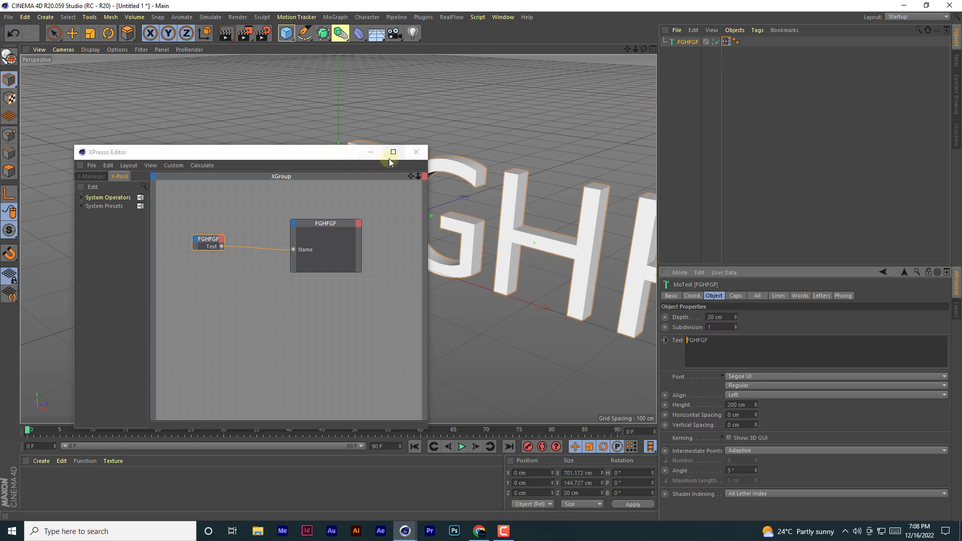
drag(246, 151, 332, 243)
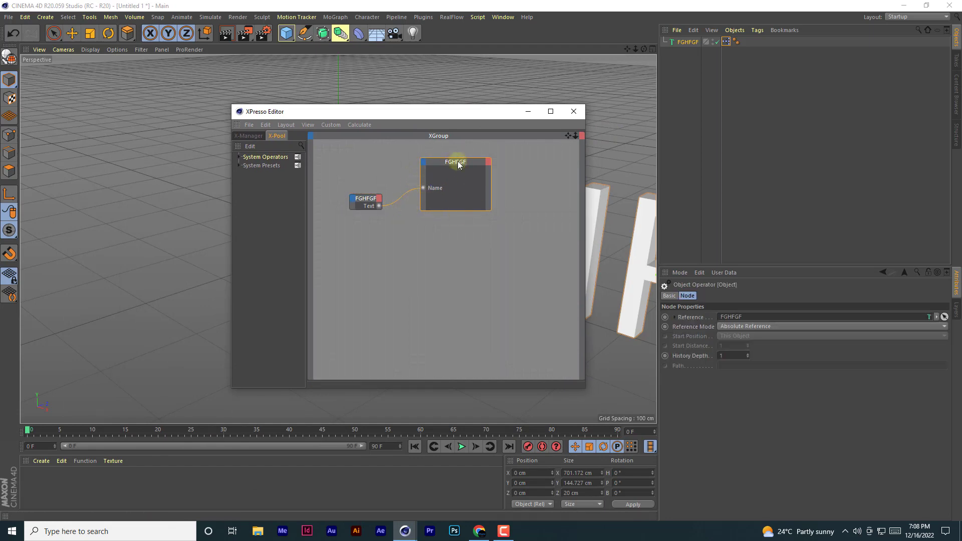
mouse_move(491, 177)
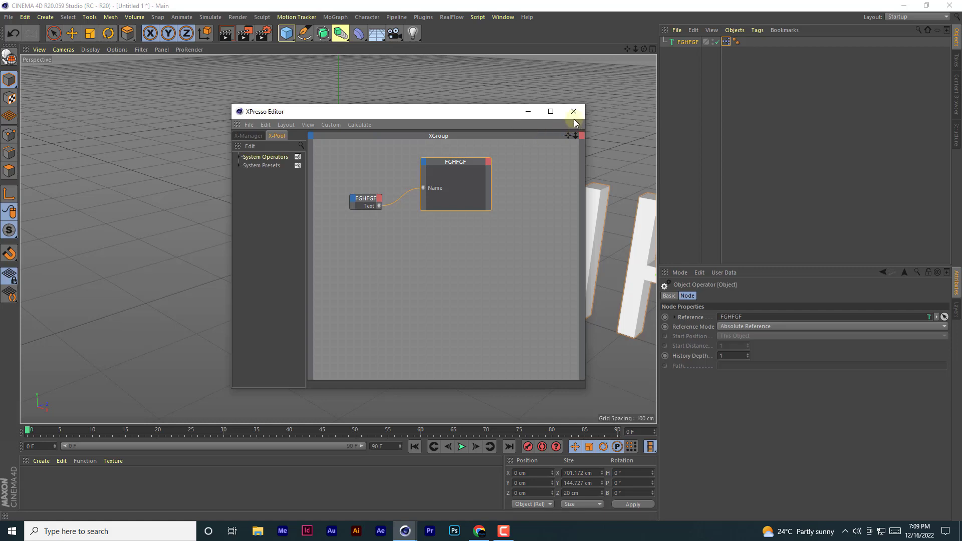
mouse_move(573, 112)
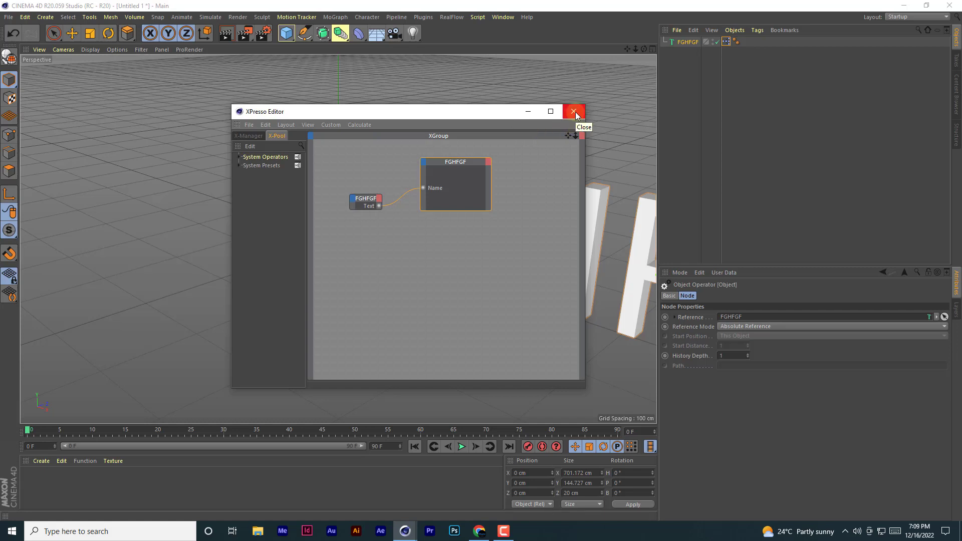